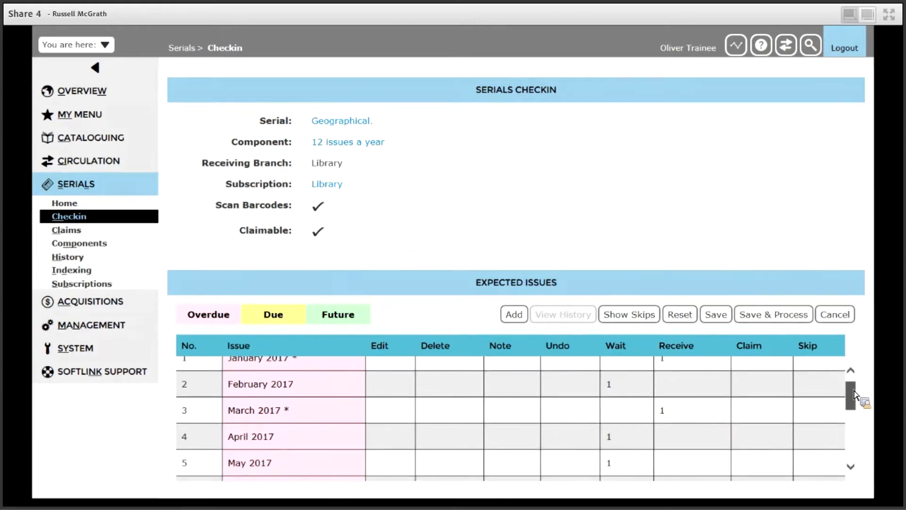
Add a new subscribed supplement issue for Geographical: 1 copy, volume 1, issue 1, published 10/06/2017.
{"action": "left_click", "coordinate": [513, 314]}
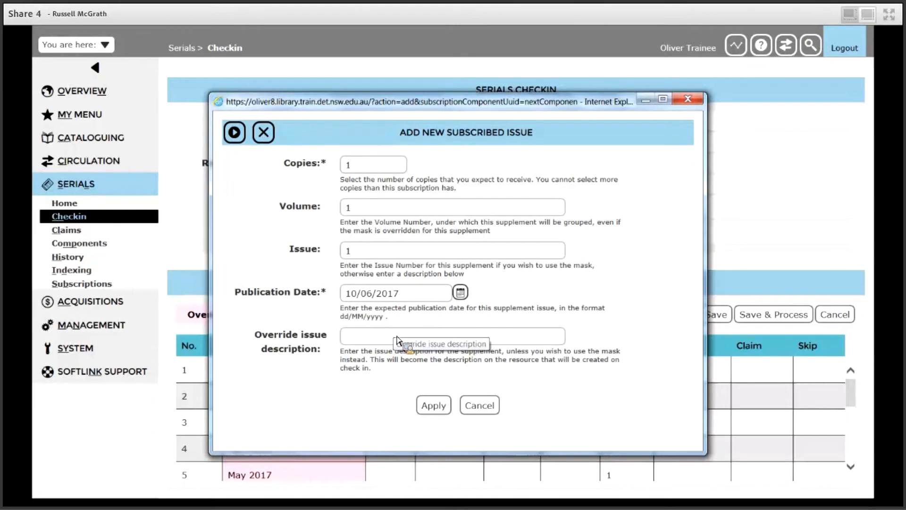